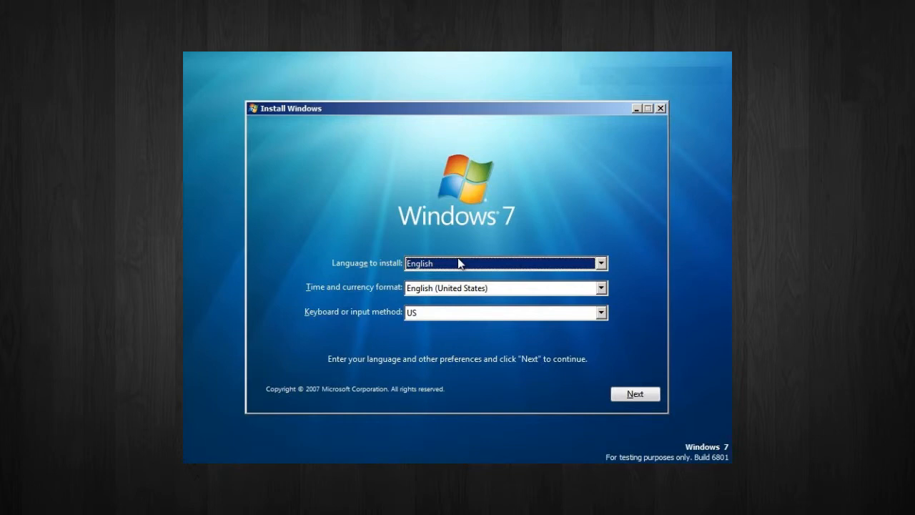
- Keep English with US keyboard and begin installing Windows, reaching the license terms
click(635, 393)
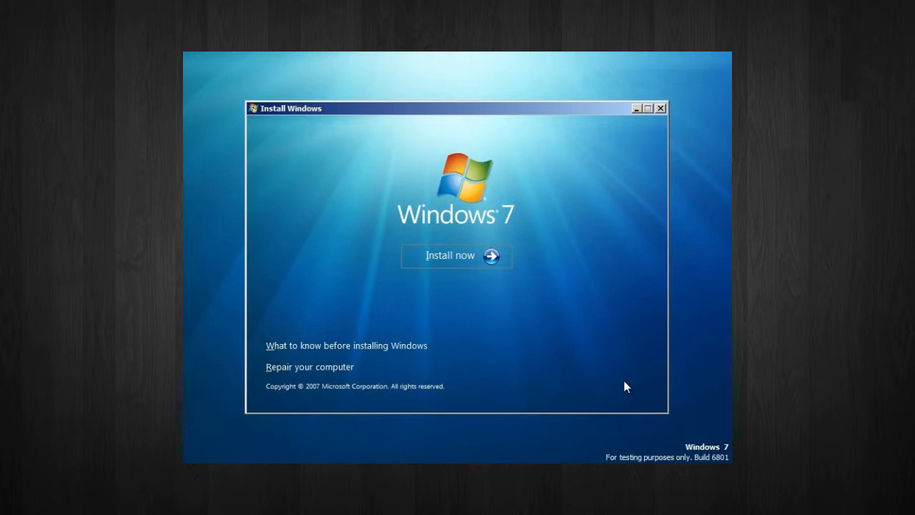
click(456, 255)
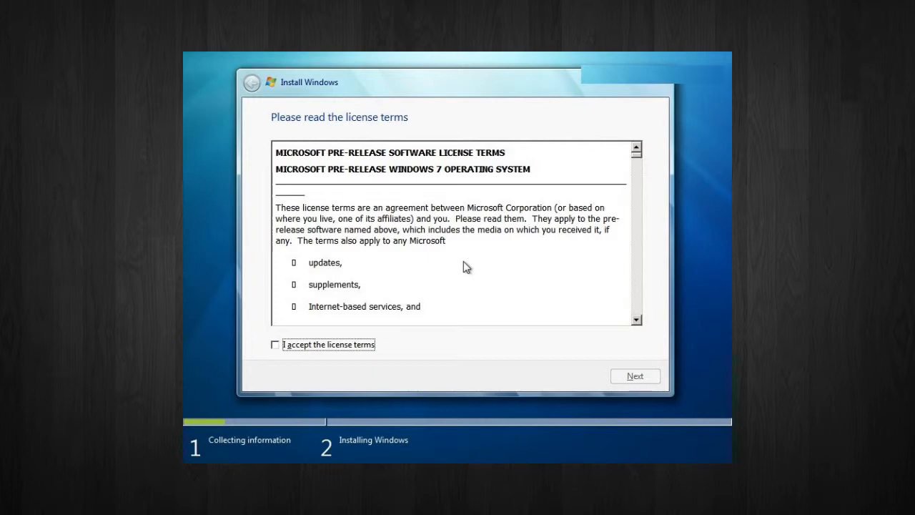
click(635, 376)
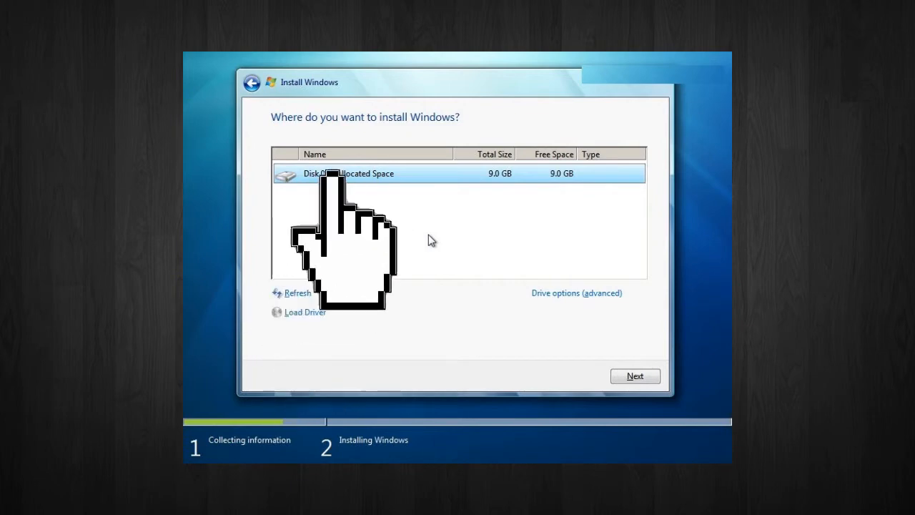
mouse_move(635, 375)
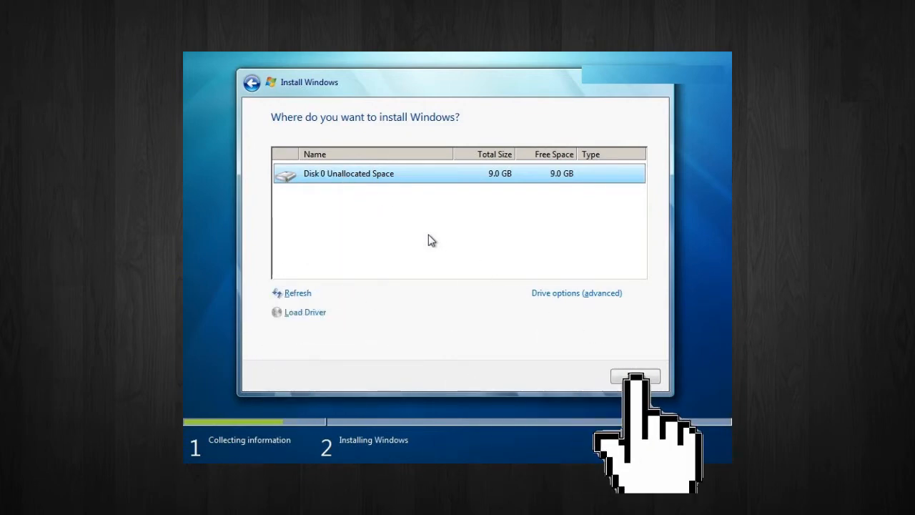
mouse_move(431, 241)
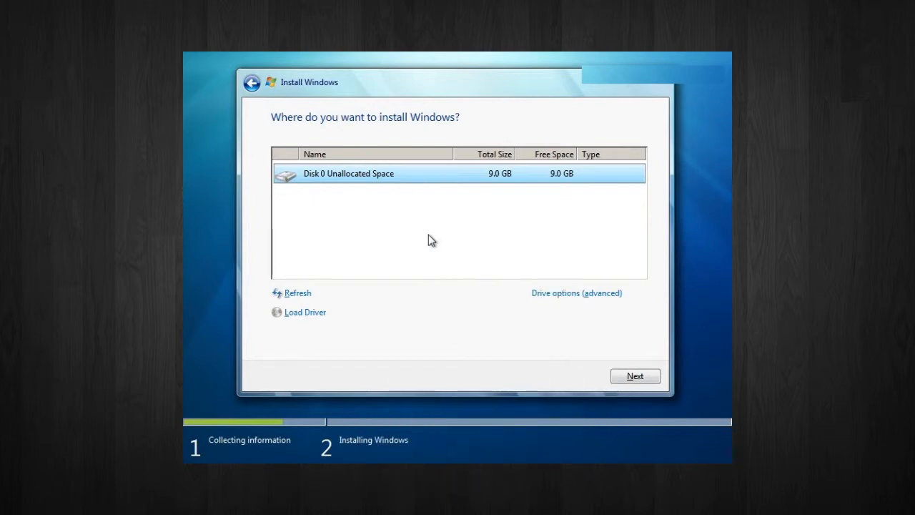
- Show the advanced drive options for the 9.0 GB unallocated space on Disk 0
click(576, 292)
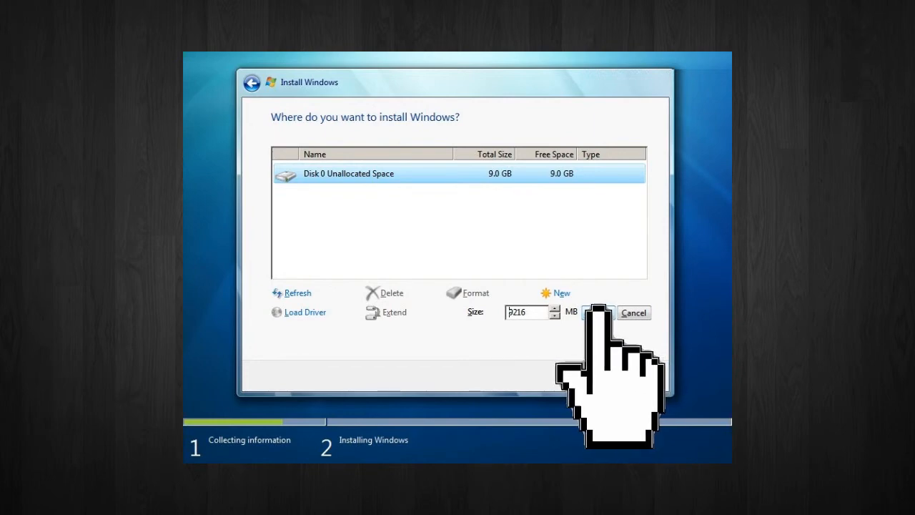
- Create a new partition on the unallocated space and accept the additional system partitions notice
click(599, 311)
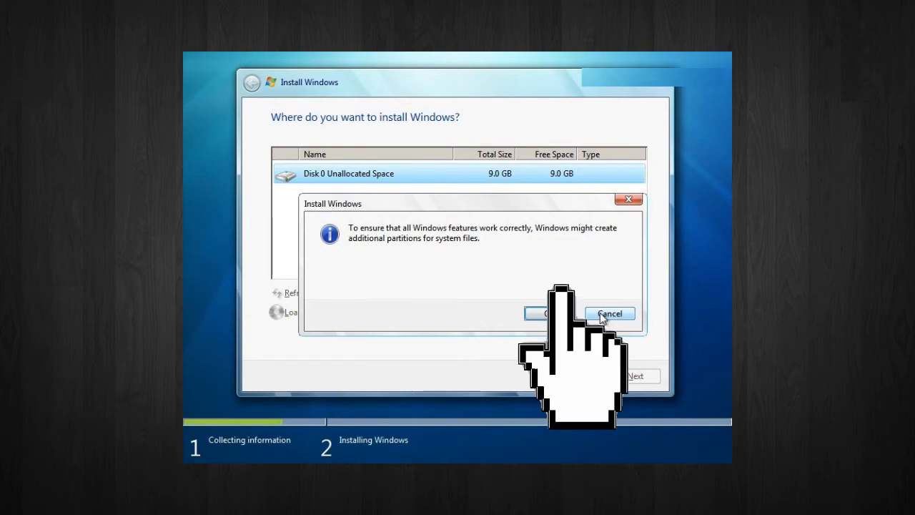
click(547, 315)
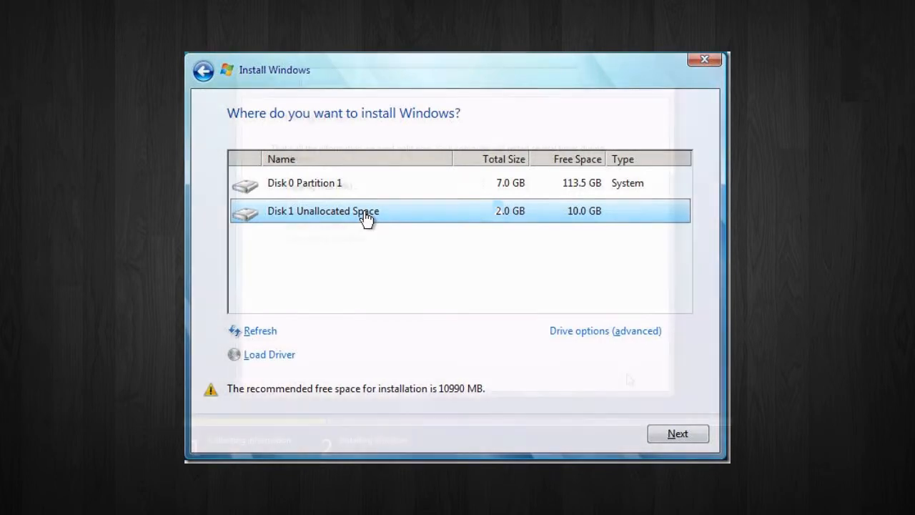
- Install Windows on the chosen partition and restart the computer to continue setup
click(676, 433)
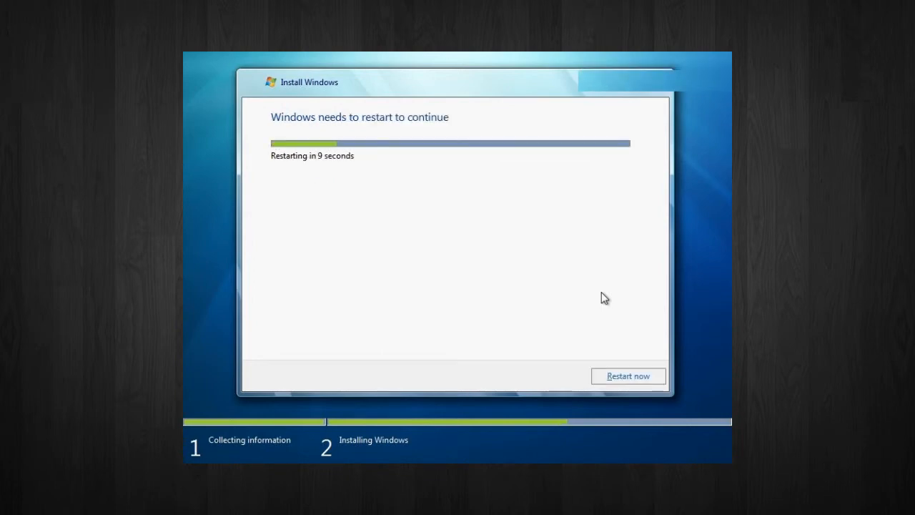
click(626, 374)
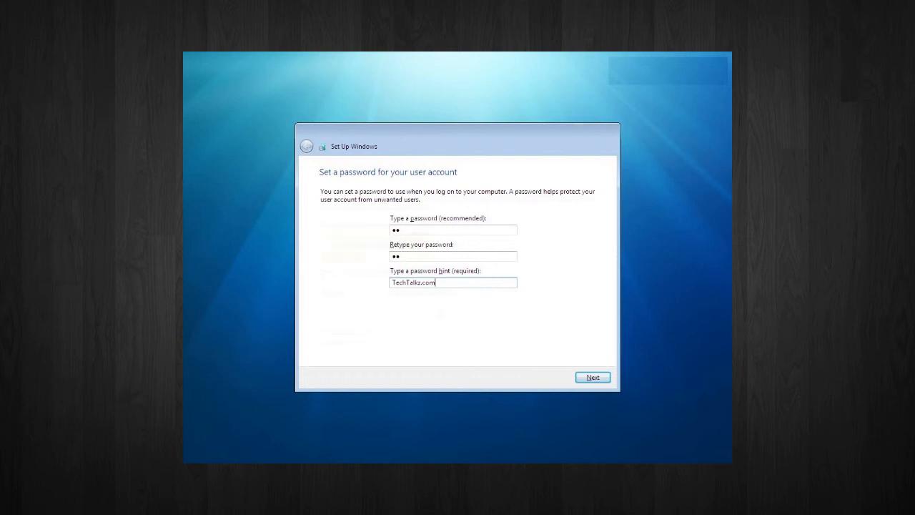
- Submit the account password and hint, then continue with the product key left blank
click(592, 377)
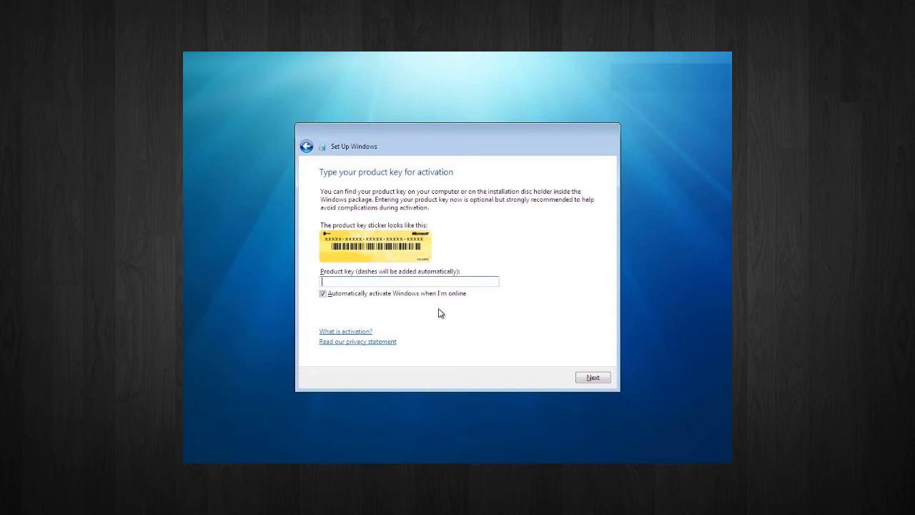
click(592, 378)
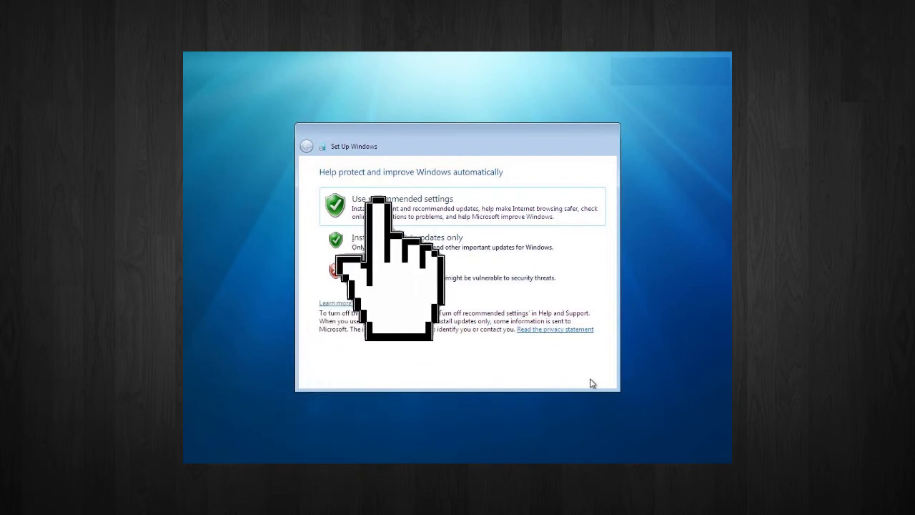
- Choose 'Use recommended settings' for automatic updates and protection
click(401, 207)
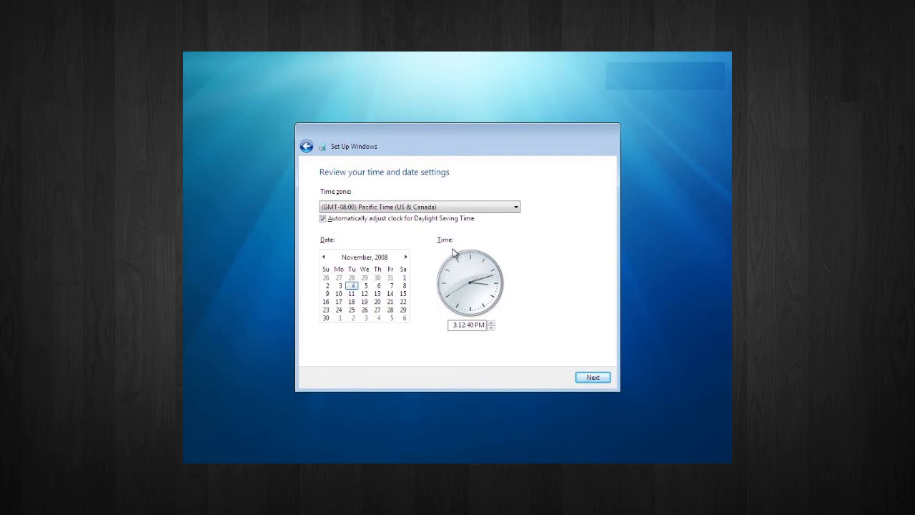
- Accept the Pacific Time zone with the current date and time
click(592, 378)
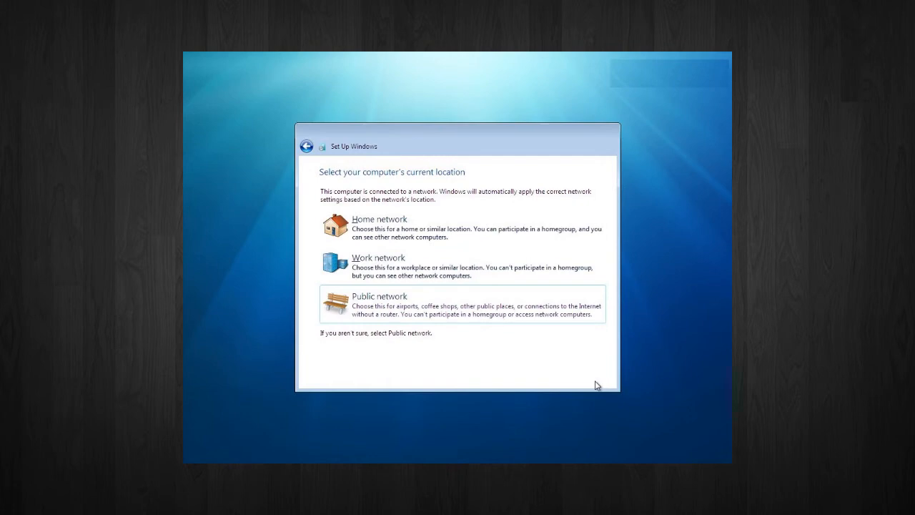
mouse_move(401, 286)
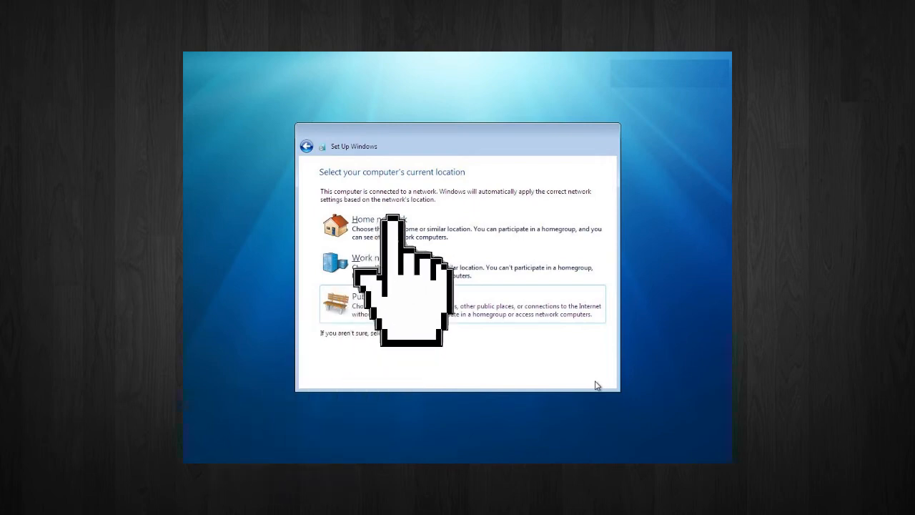
mouse_move(401, 329)
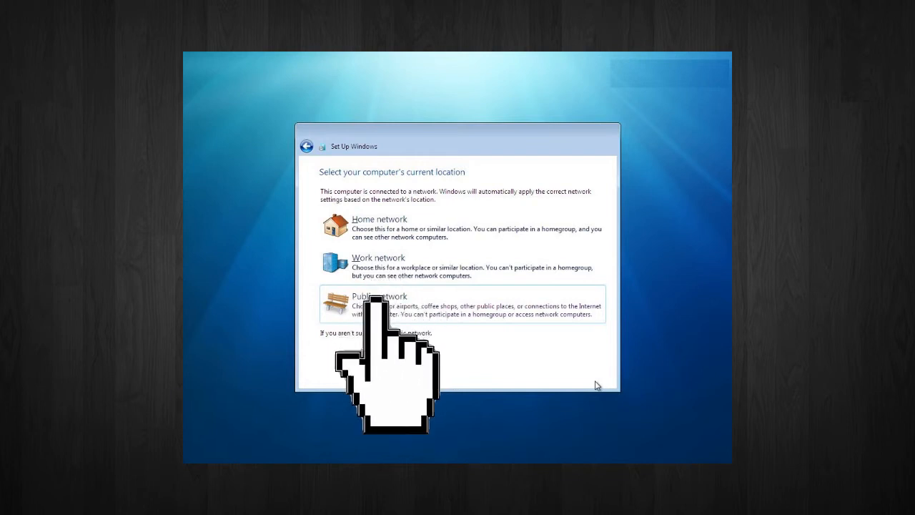
- Select the computer's network location and pass the homegroup step so Windows finishes installing
click(381, 219)
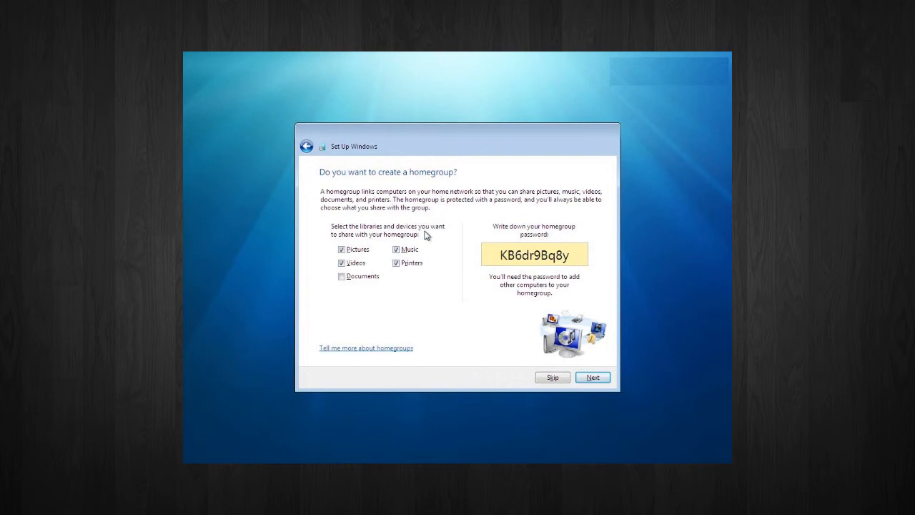
click(592, 377)
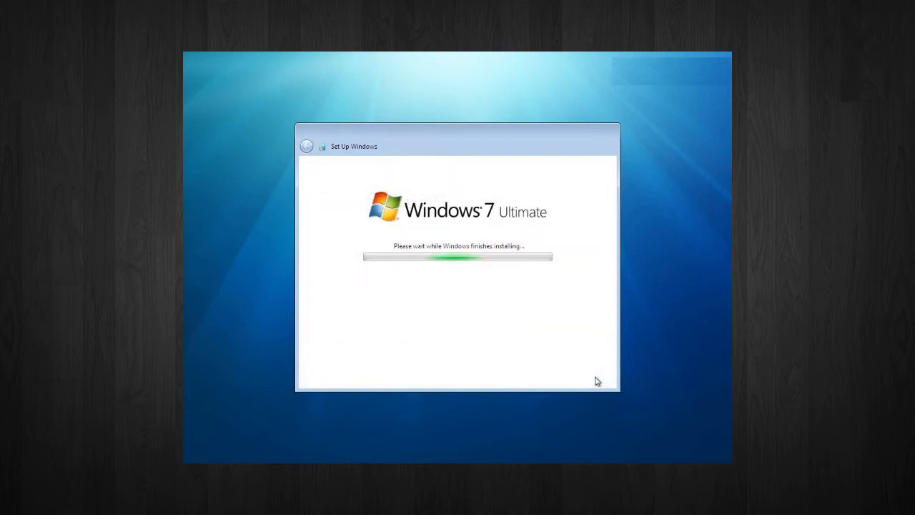